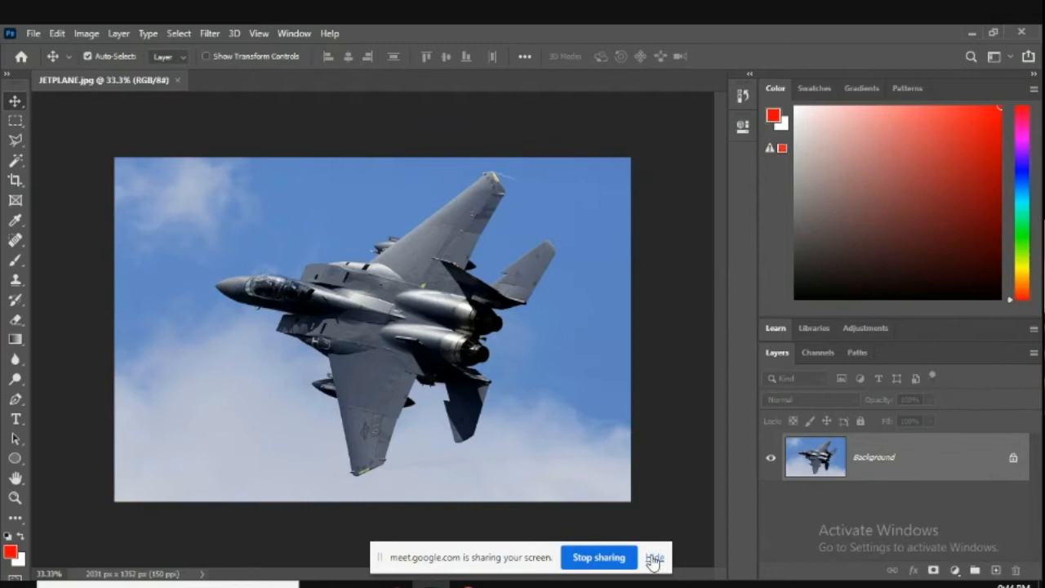
Step: Unlock the Background layer into Layer 0, then choose the Quick Selection Tool
{"action": "left_click", "coordinate": [655, 556]}
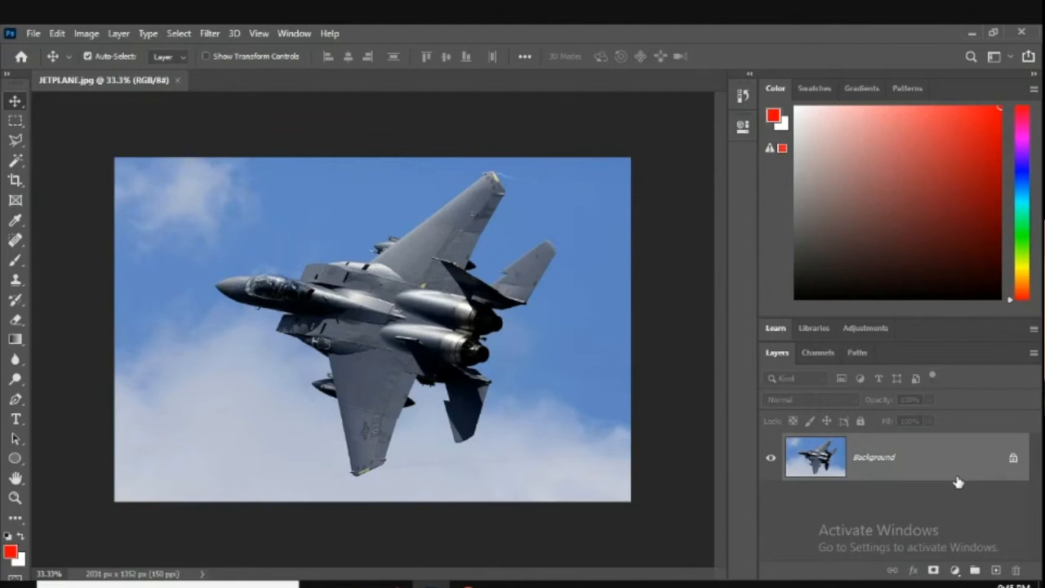
{"action": "left_click", "coordinate": [15, 239]}
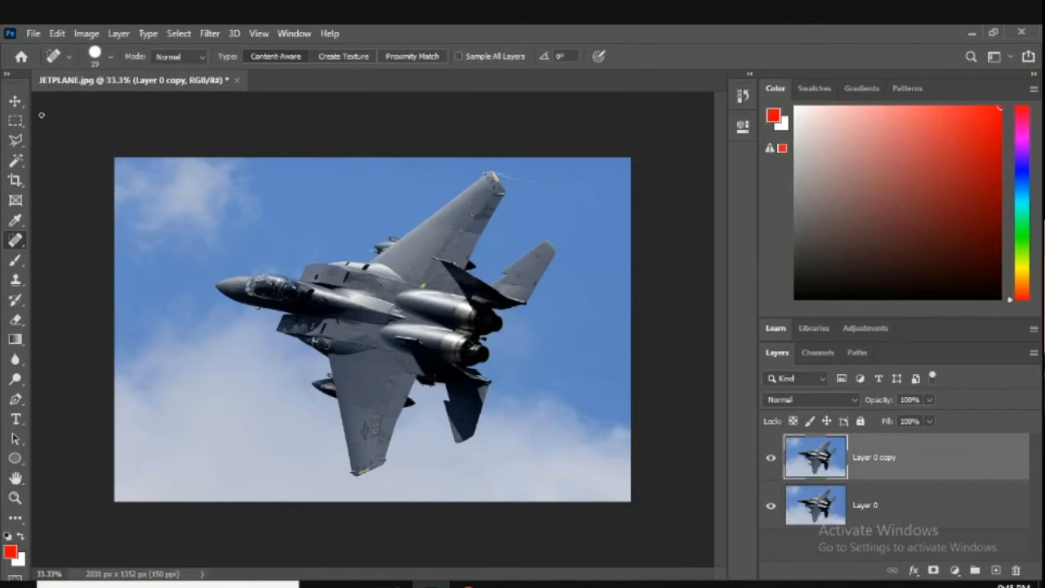
{"action": "left_click", "coordinate": [15, 160]}
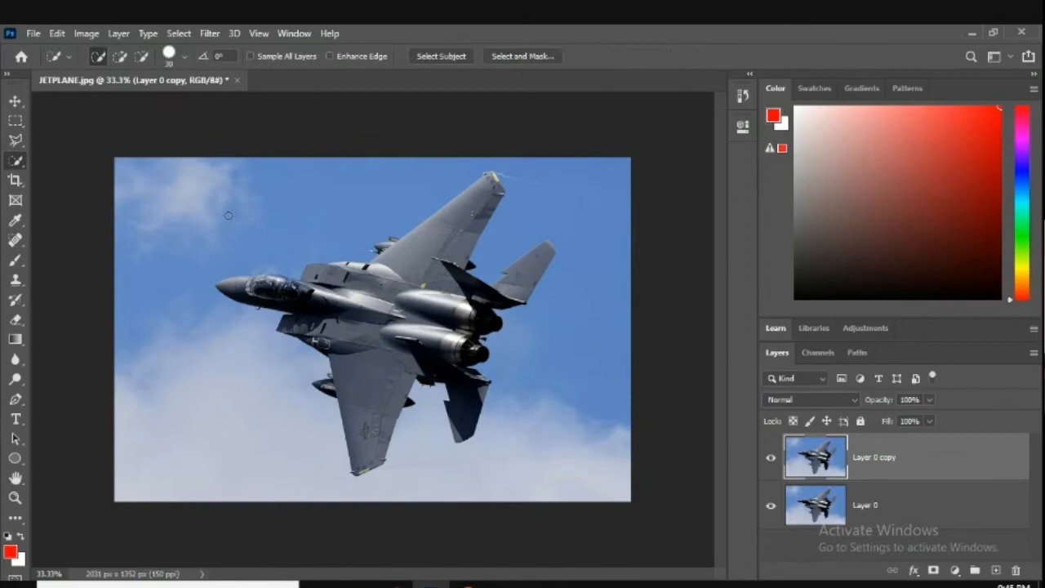
Step: Run Select Subject to automatically select the jet plane
{"action": "left_click", "coordinate": [441, 55]}
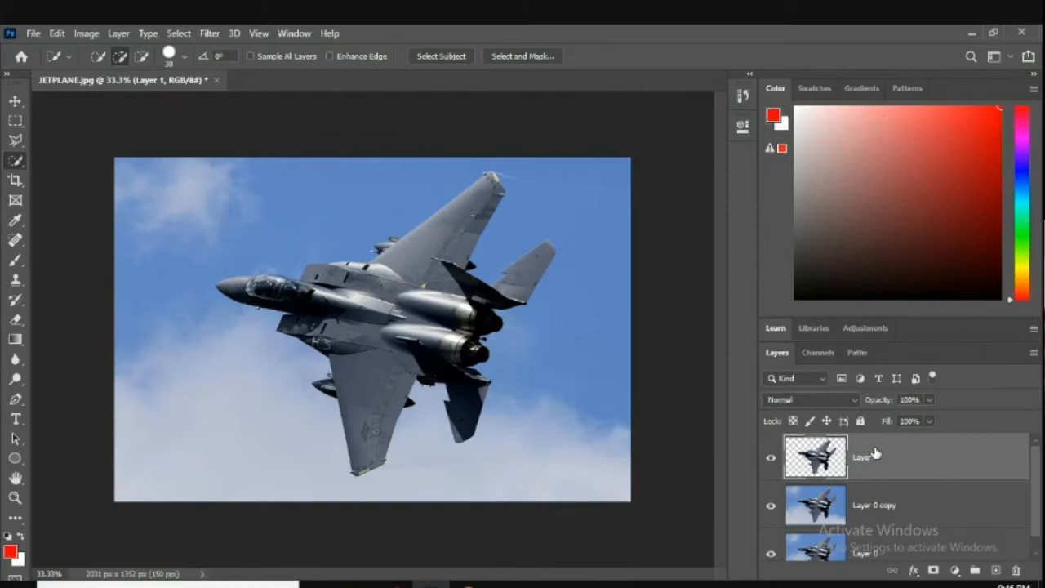
Step: Choose Filter > Blur > Motion Blur for the cut-out plane layer
{"action": "left_click", "coordinate": [209, 34]}
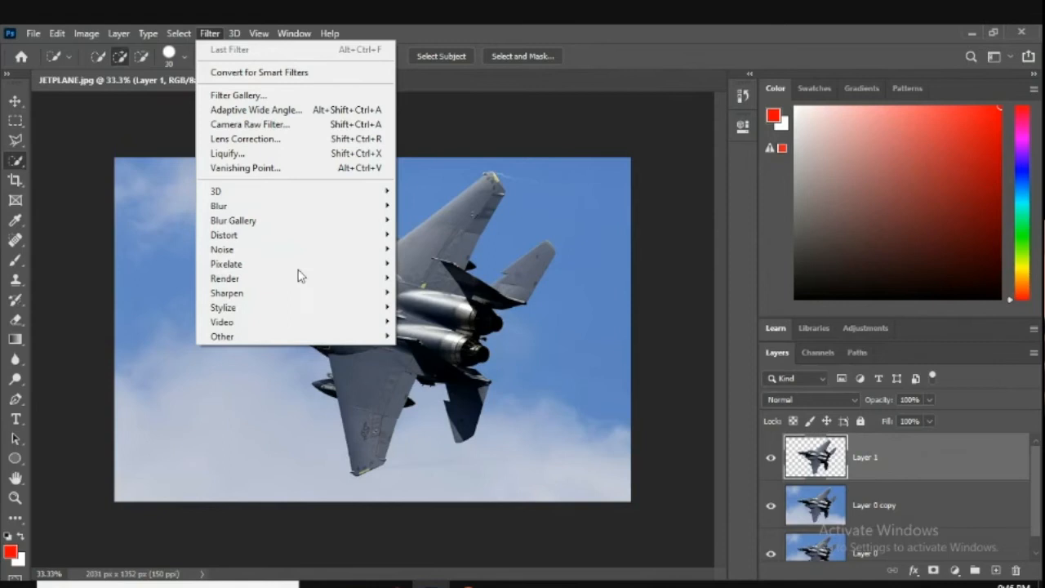
{"action": "mouse_move", "coordinate": [217, 205]}
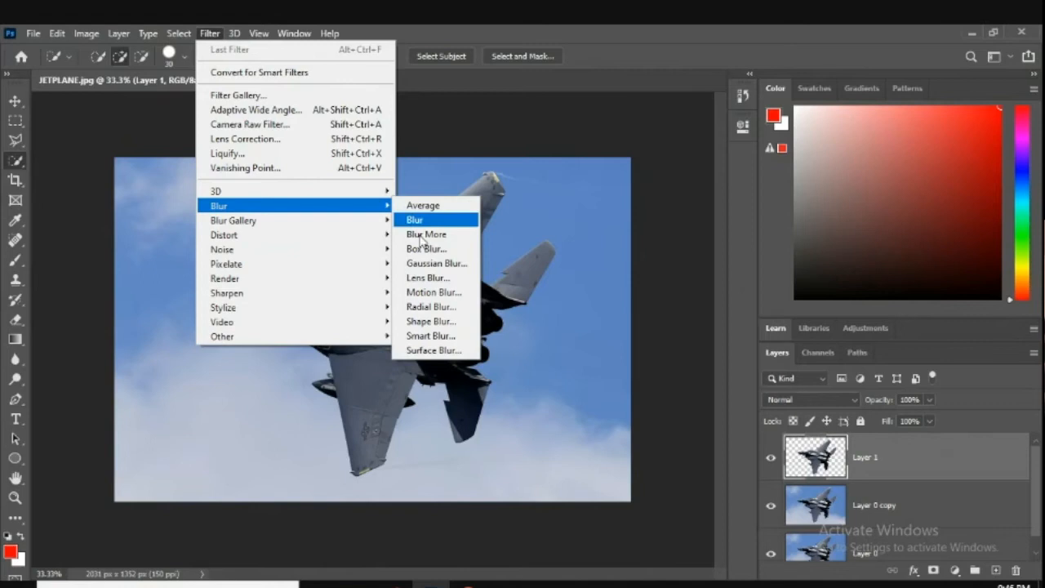
{"action": "left_click", "coordinate": [434, 292]}
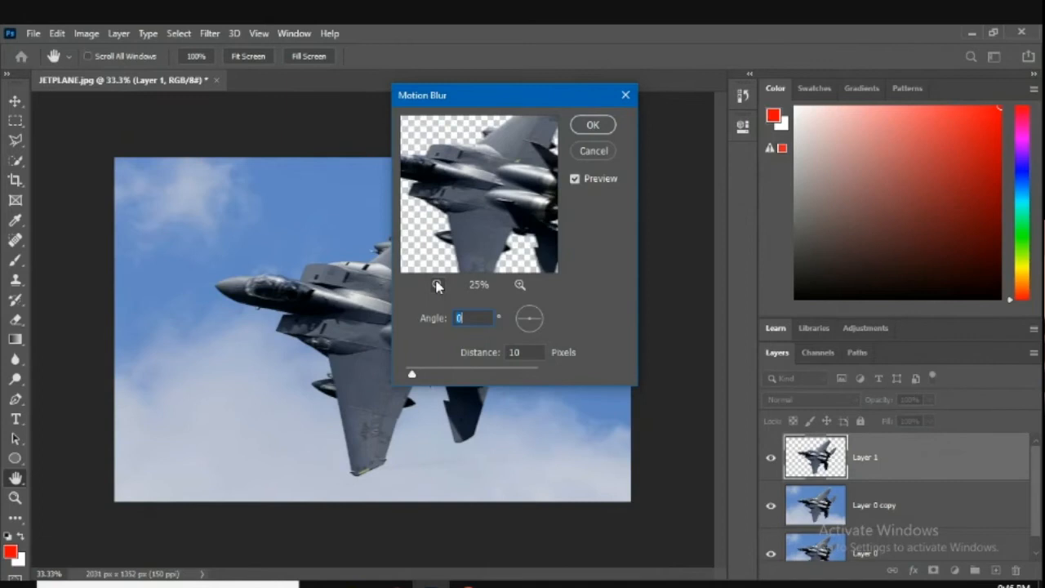
Step: Apply a motion blur at about -8° angle with 840 pixel distance
{"action": "left_click_drag", "start_coordinate": [529, 310], "coordinate": [531, 322]}
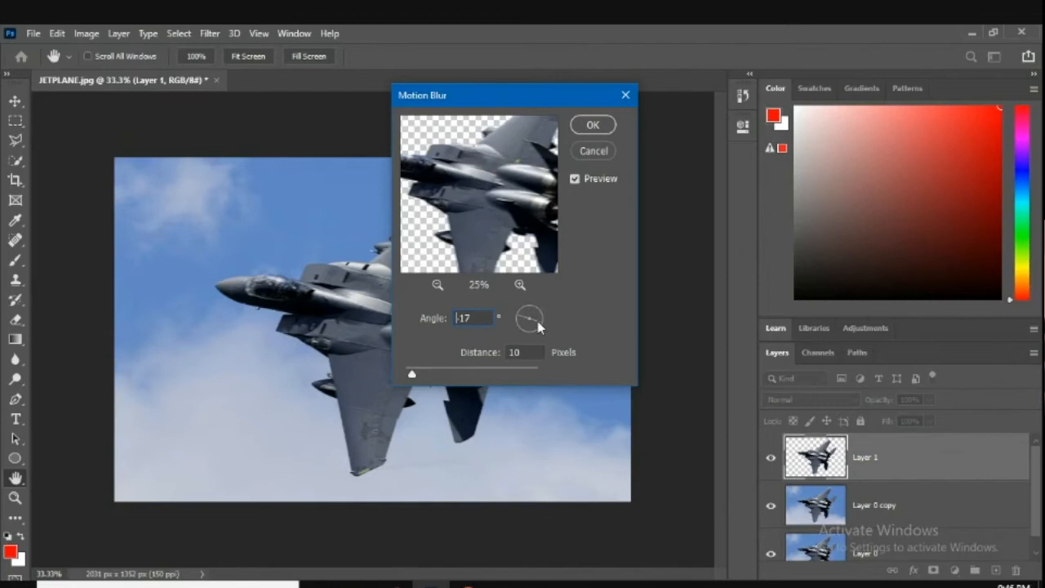
{"action": "left_click_drag", "start_coordinate": [529, 312], "coordinate": [530, 323]}
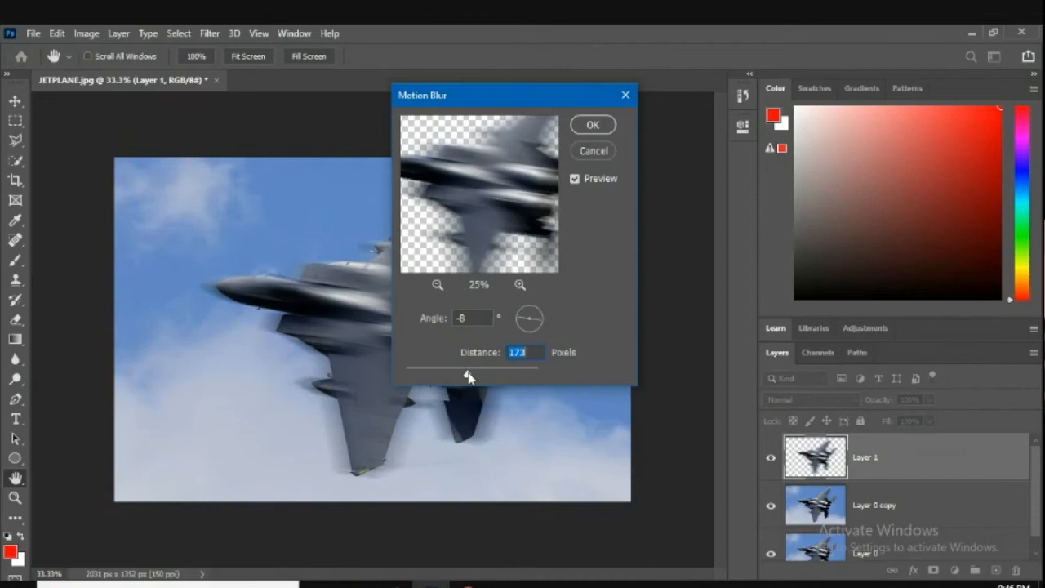
{"action": "left_click_drag", "start_coordinate": [470, 374], "coordinate": [510, 375]}
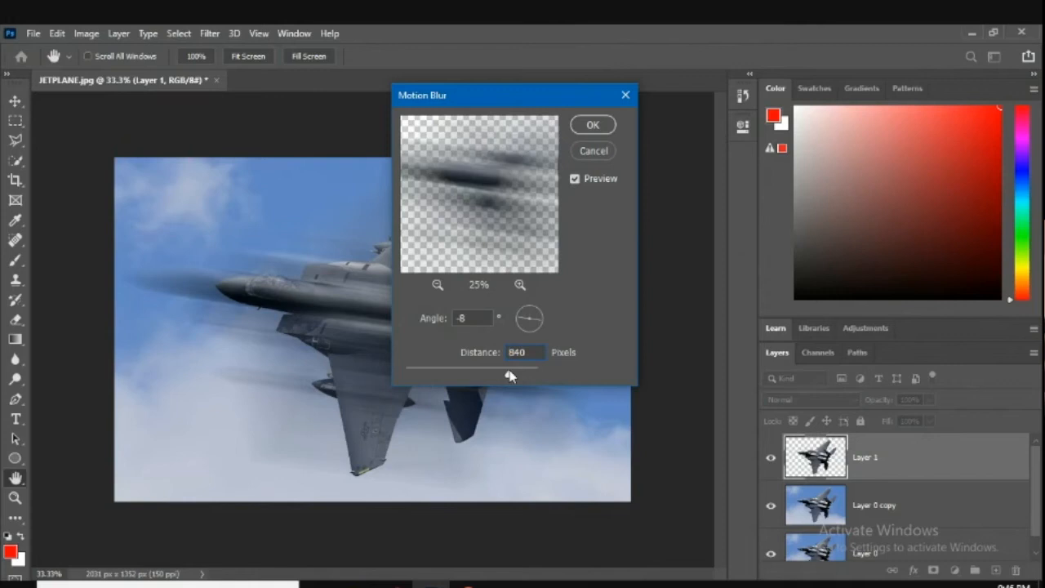
{"action": "left_click", "coordinate": [592, 124]}
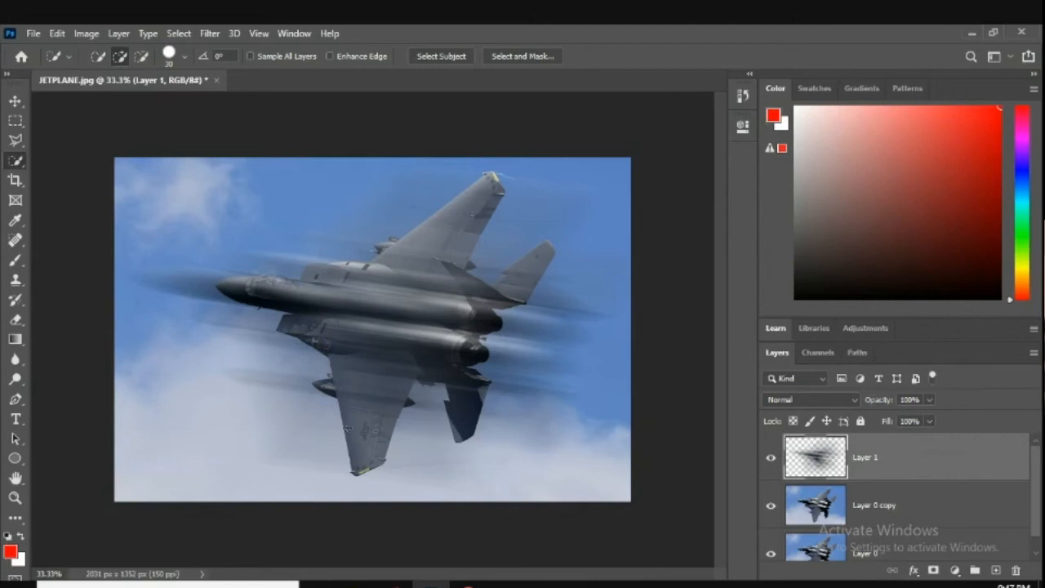
{"action": "mouse_move", "coordinate": [840, 461]}
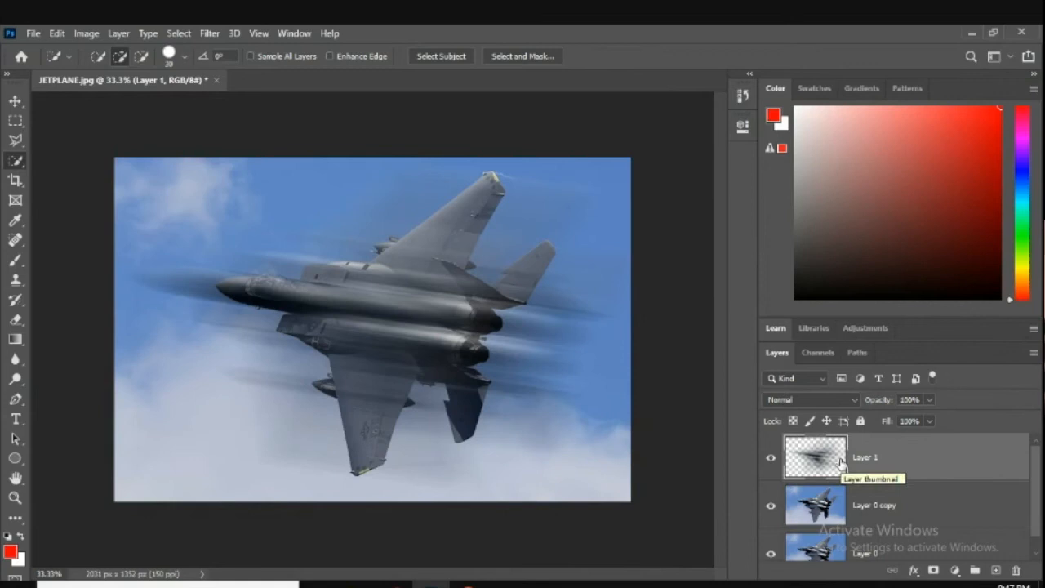